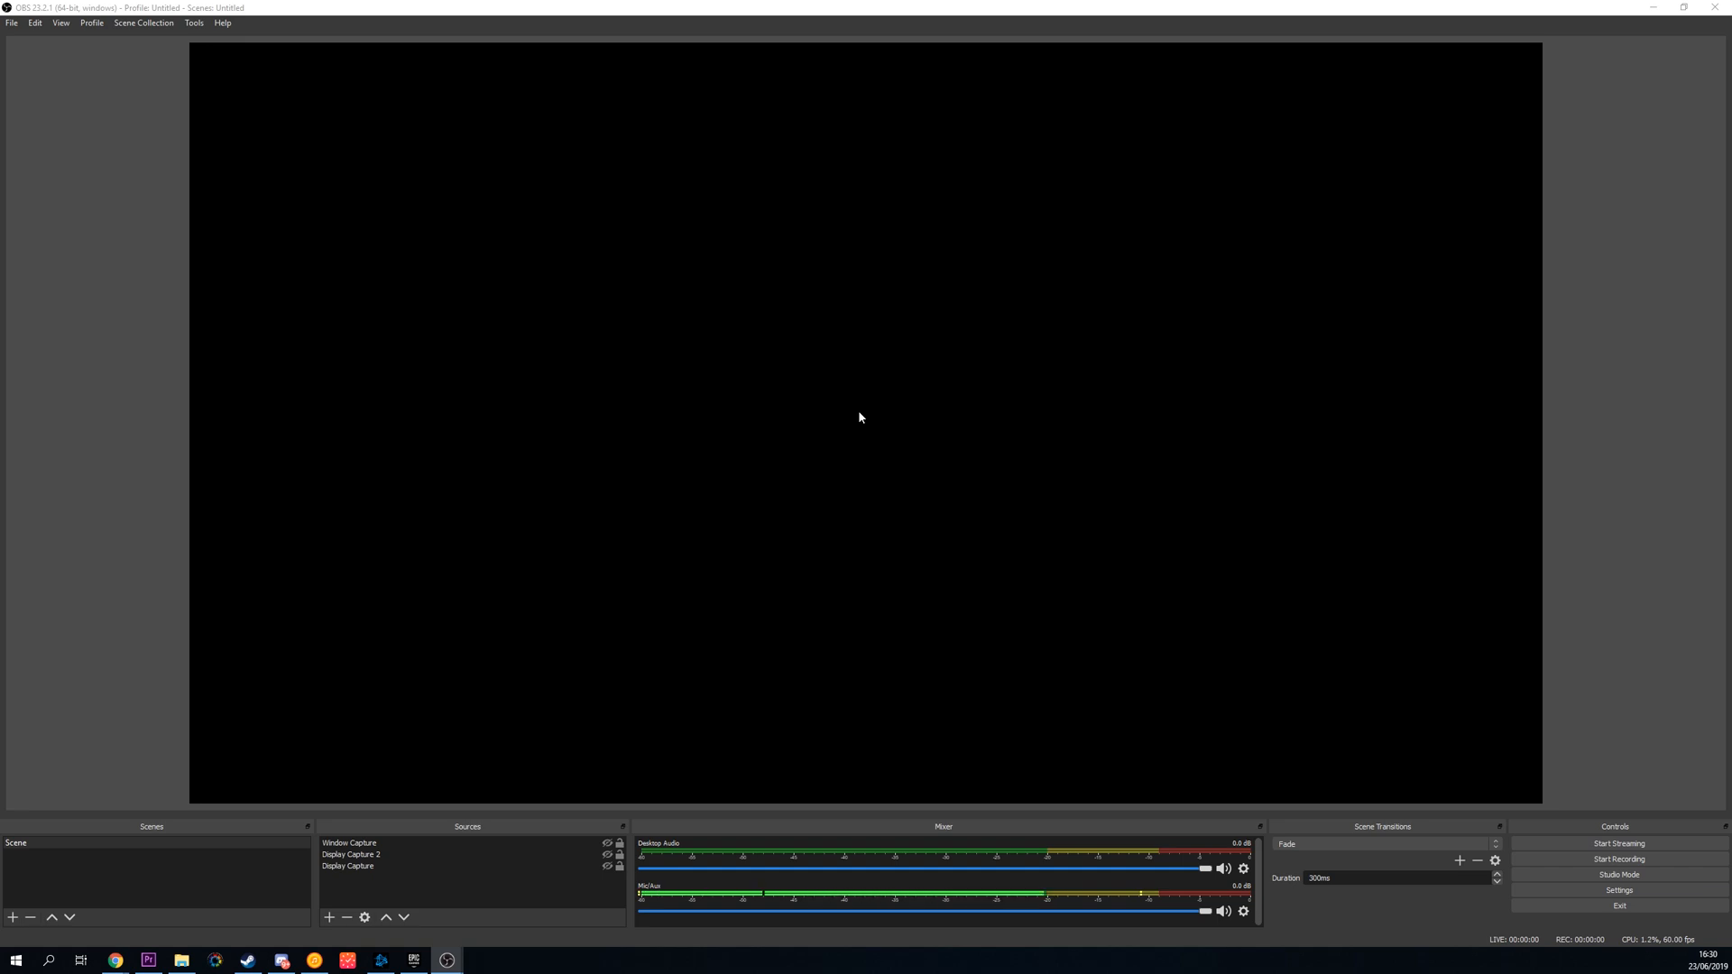
pyautogui.moveTo(784, 437)
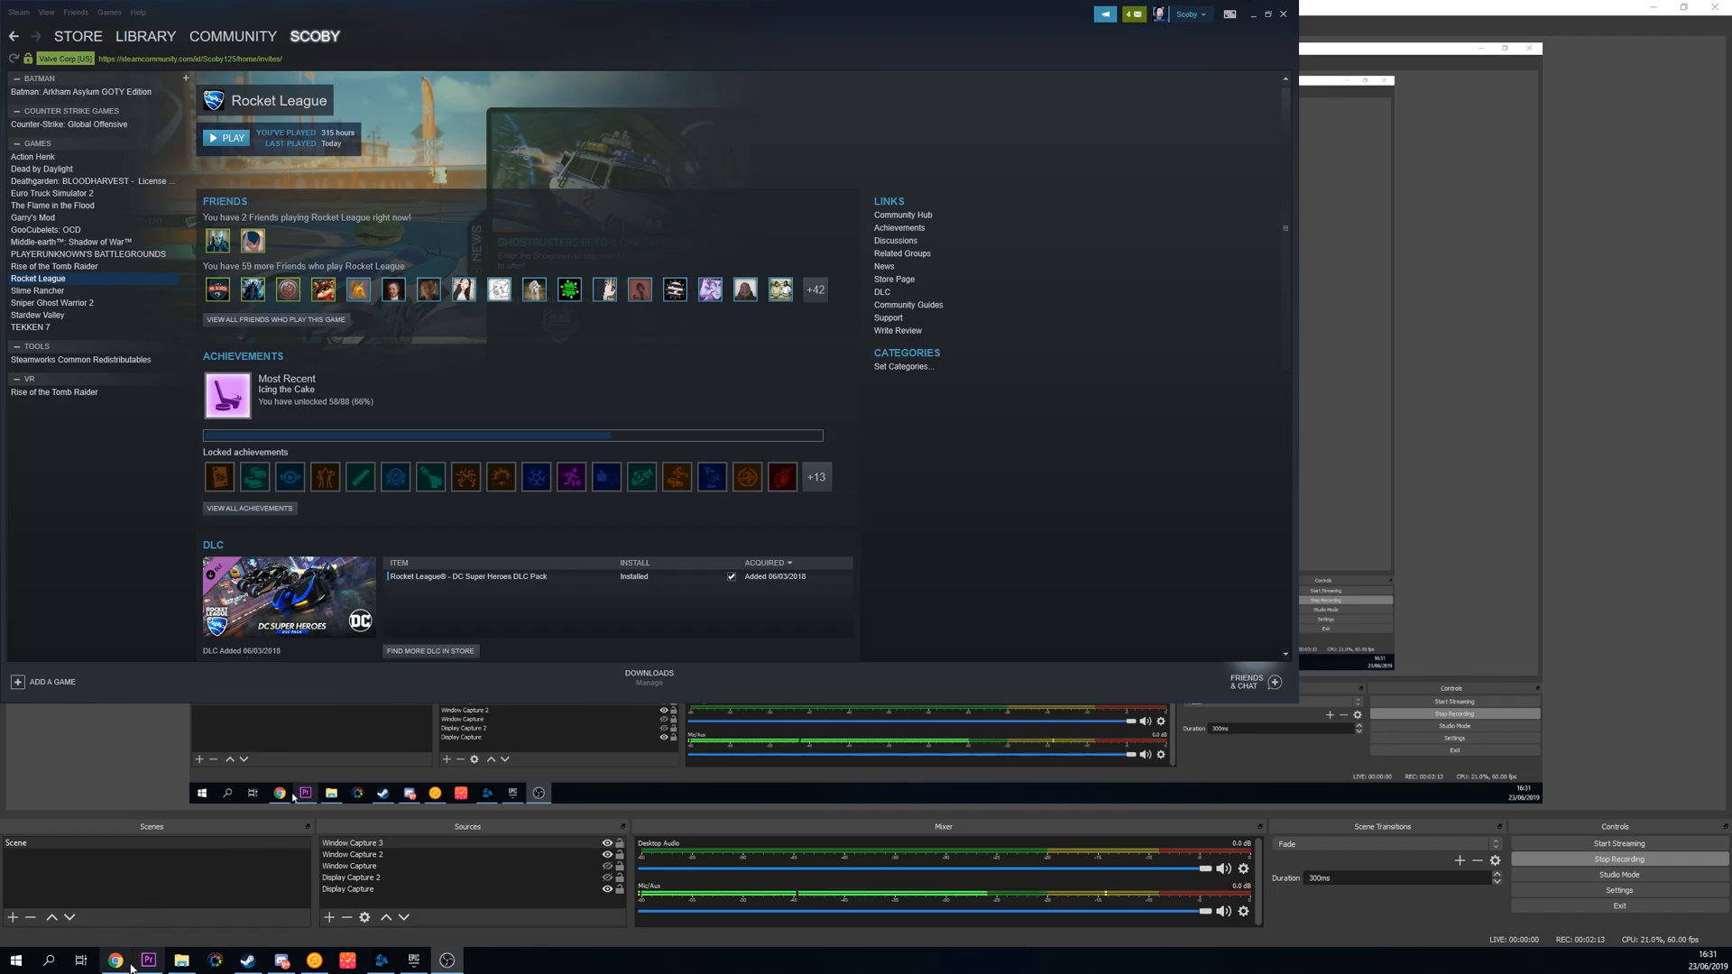
# Step: Switch from OBS Studio to Chrome and bring up its three-dot browser menu
pyautogui.click(149, 957)
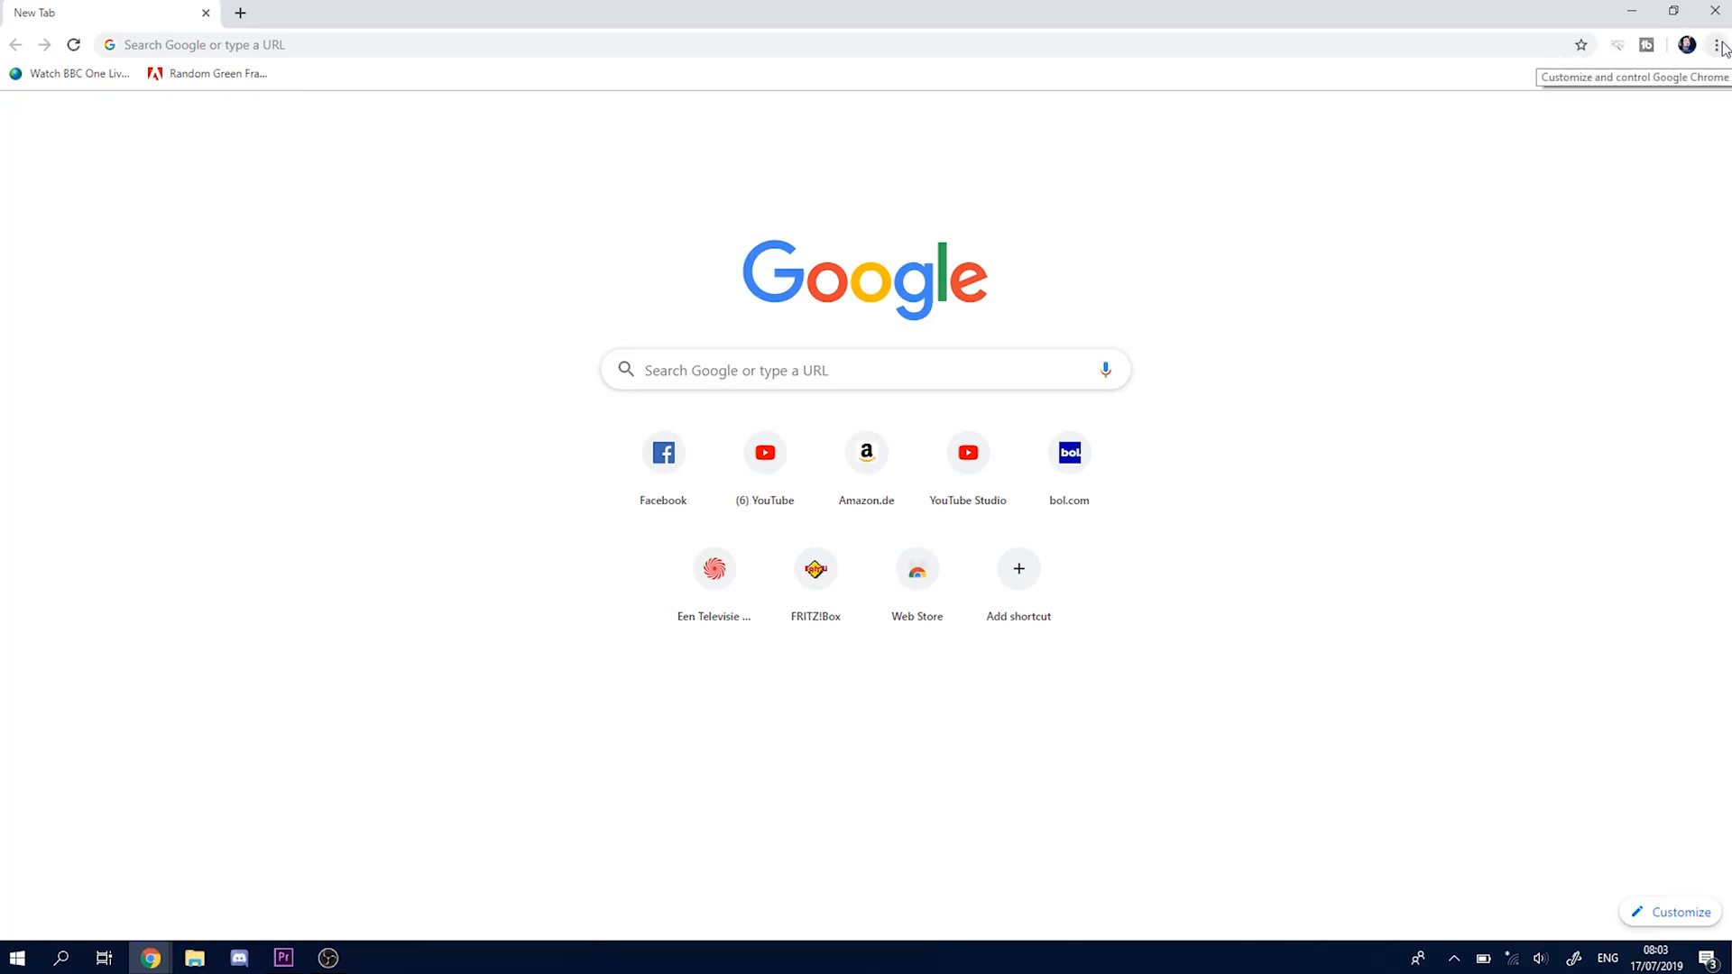
pyautogui.click(1719, 44)
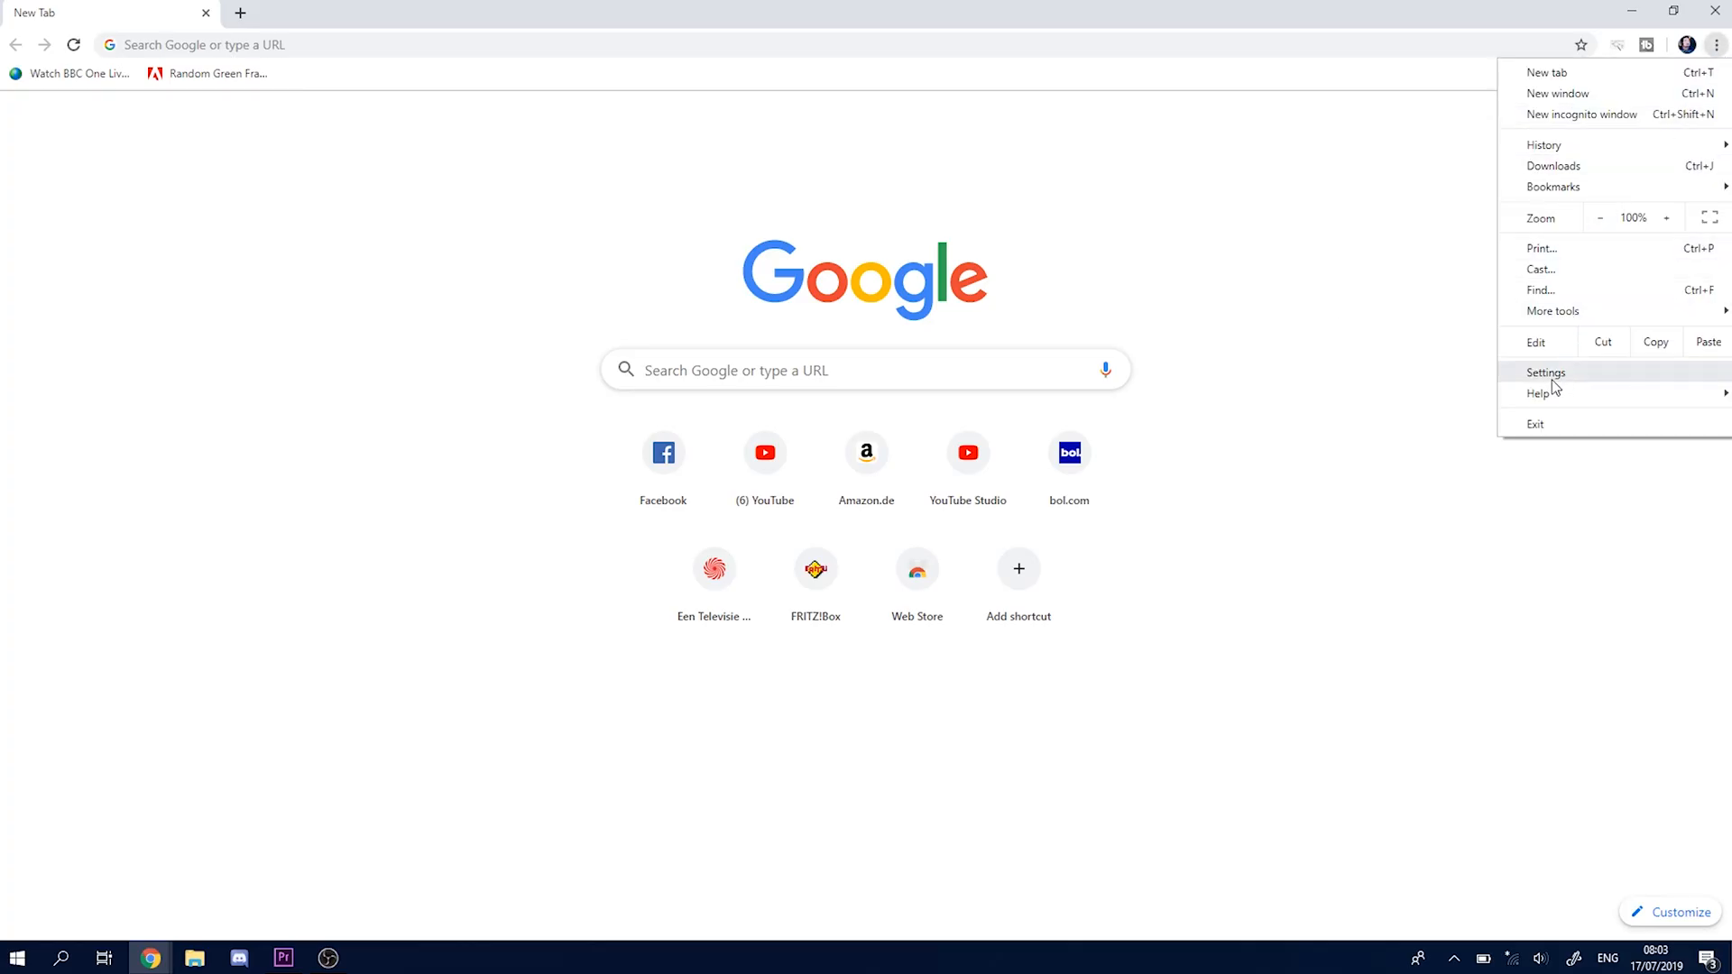
# Step: Go to Chrome's Settings page and expand the Advanced section at the bottom
pyautogui.click(1545, 372)
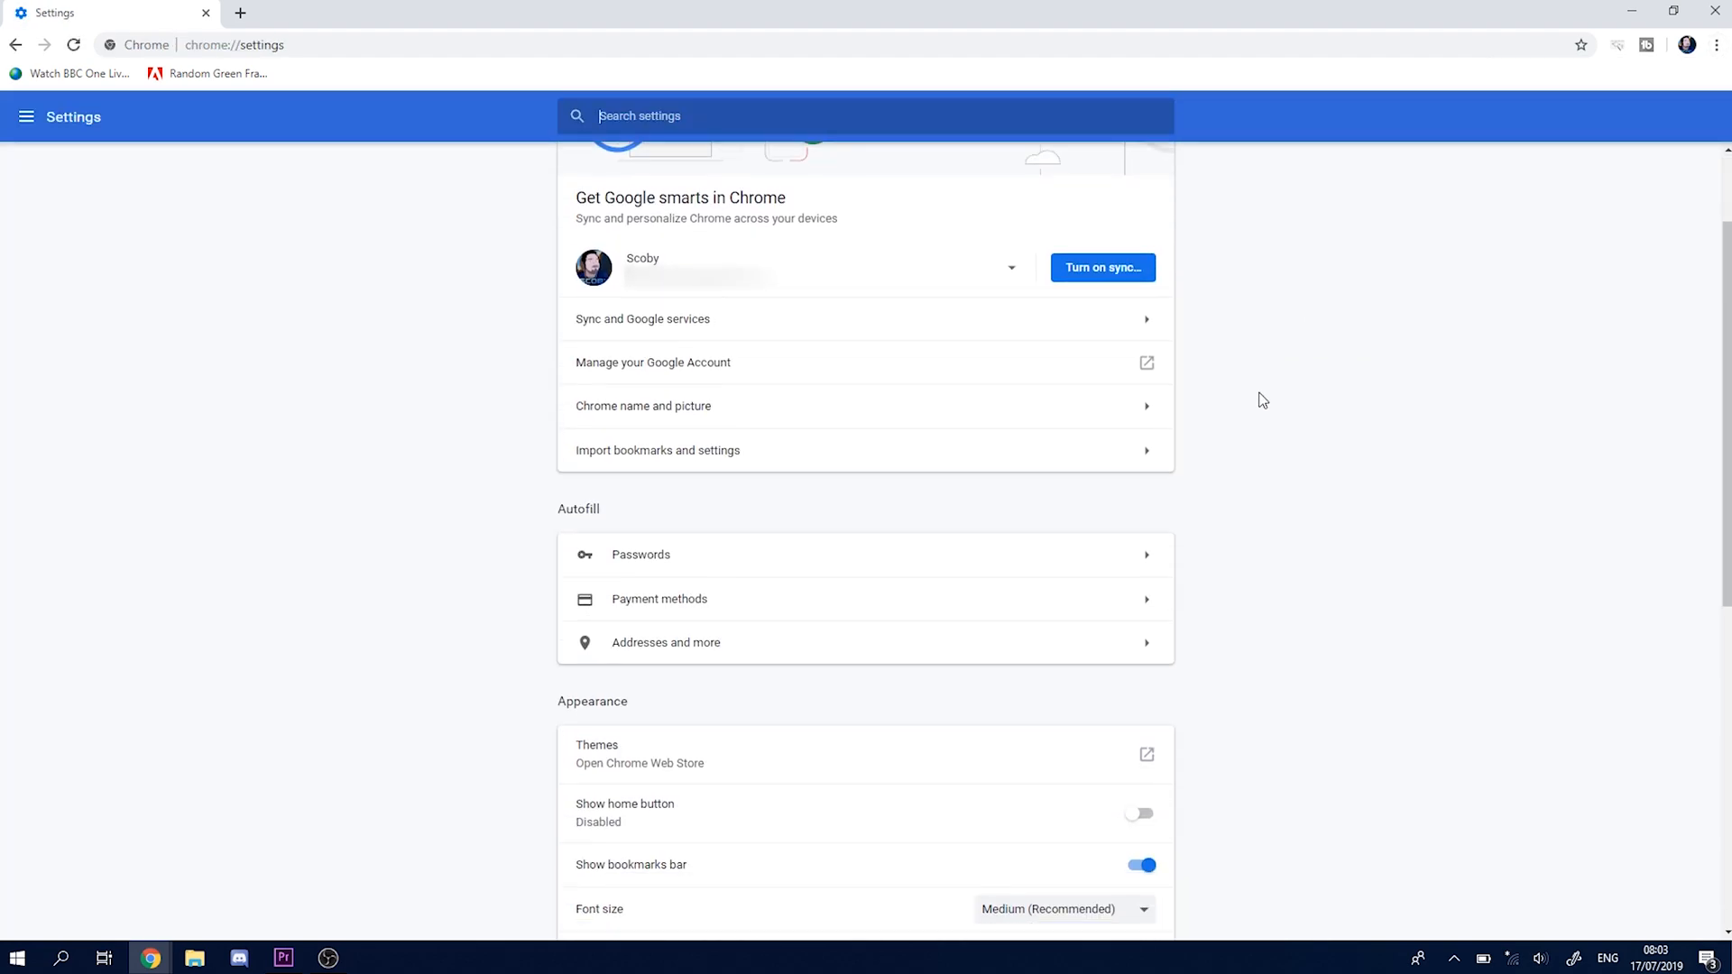
pyautogui.scroll(-3)
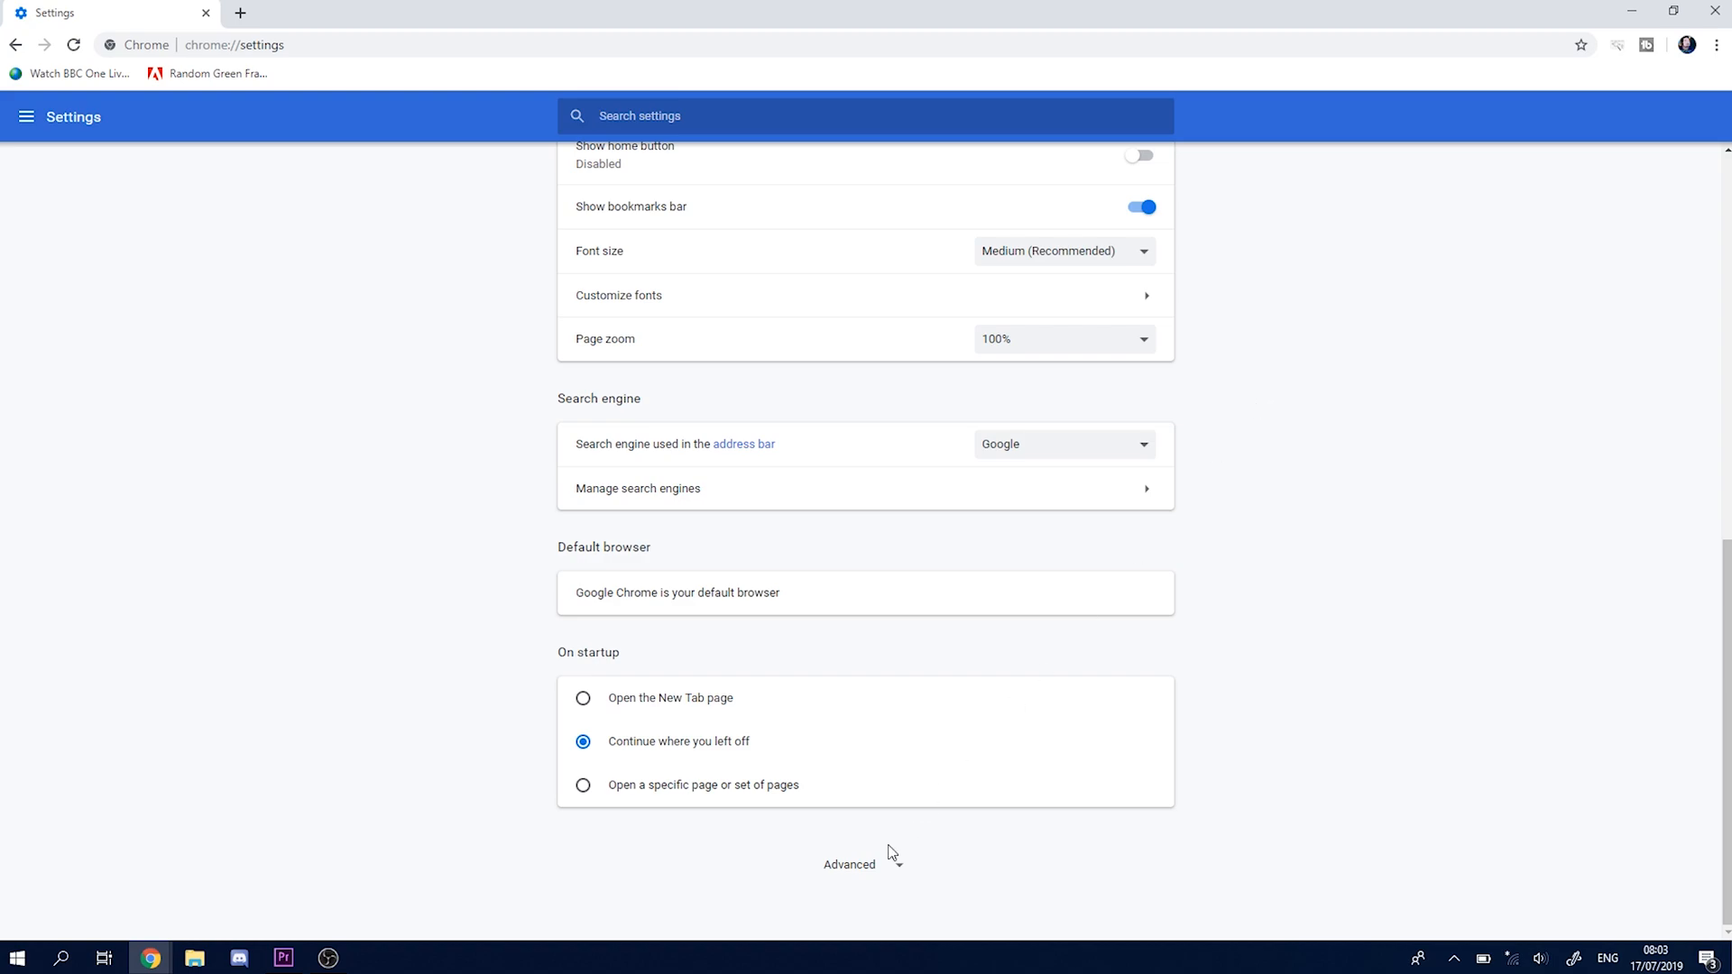
pyautogui.click(850, 864)
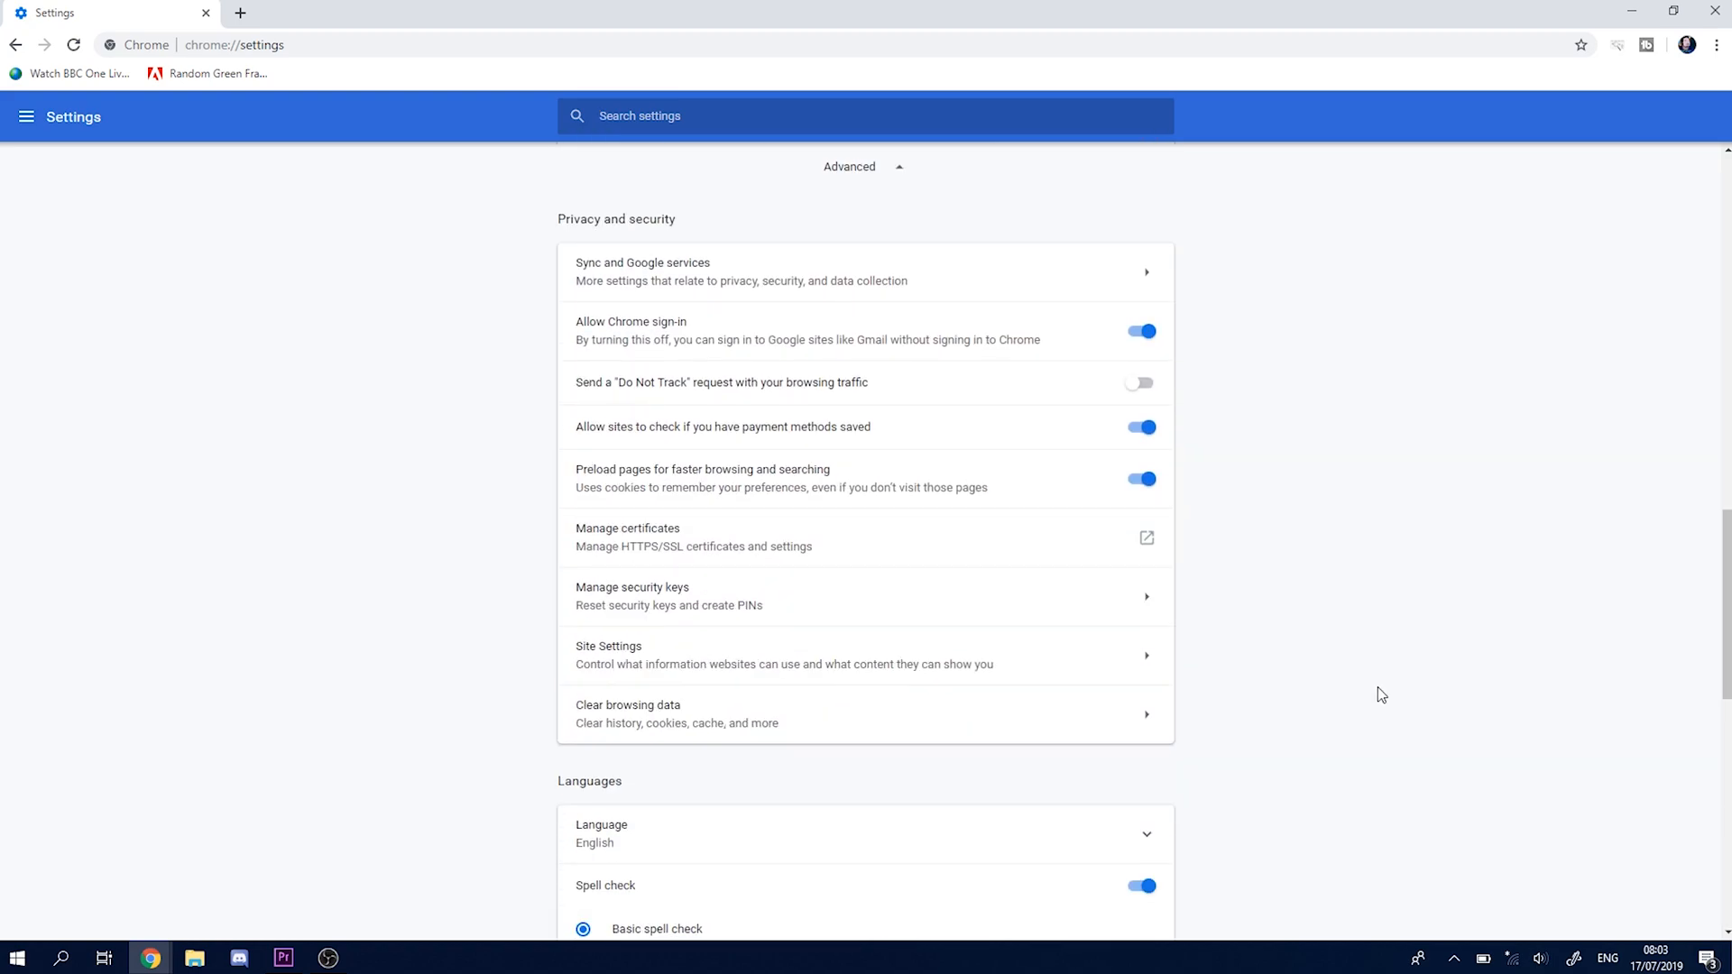
# Step: Under System, switch off 'Use hardware acceleration when available' so Relaunch appears
pyautogui.scroll(-3)
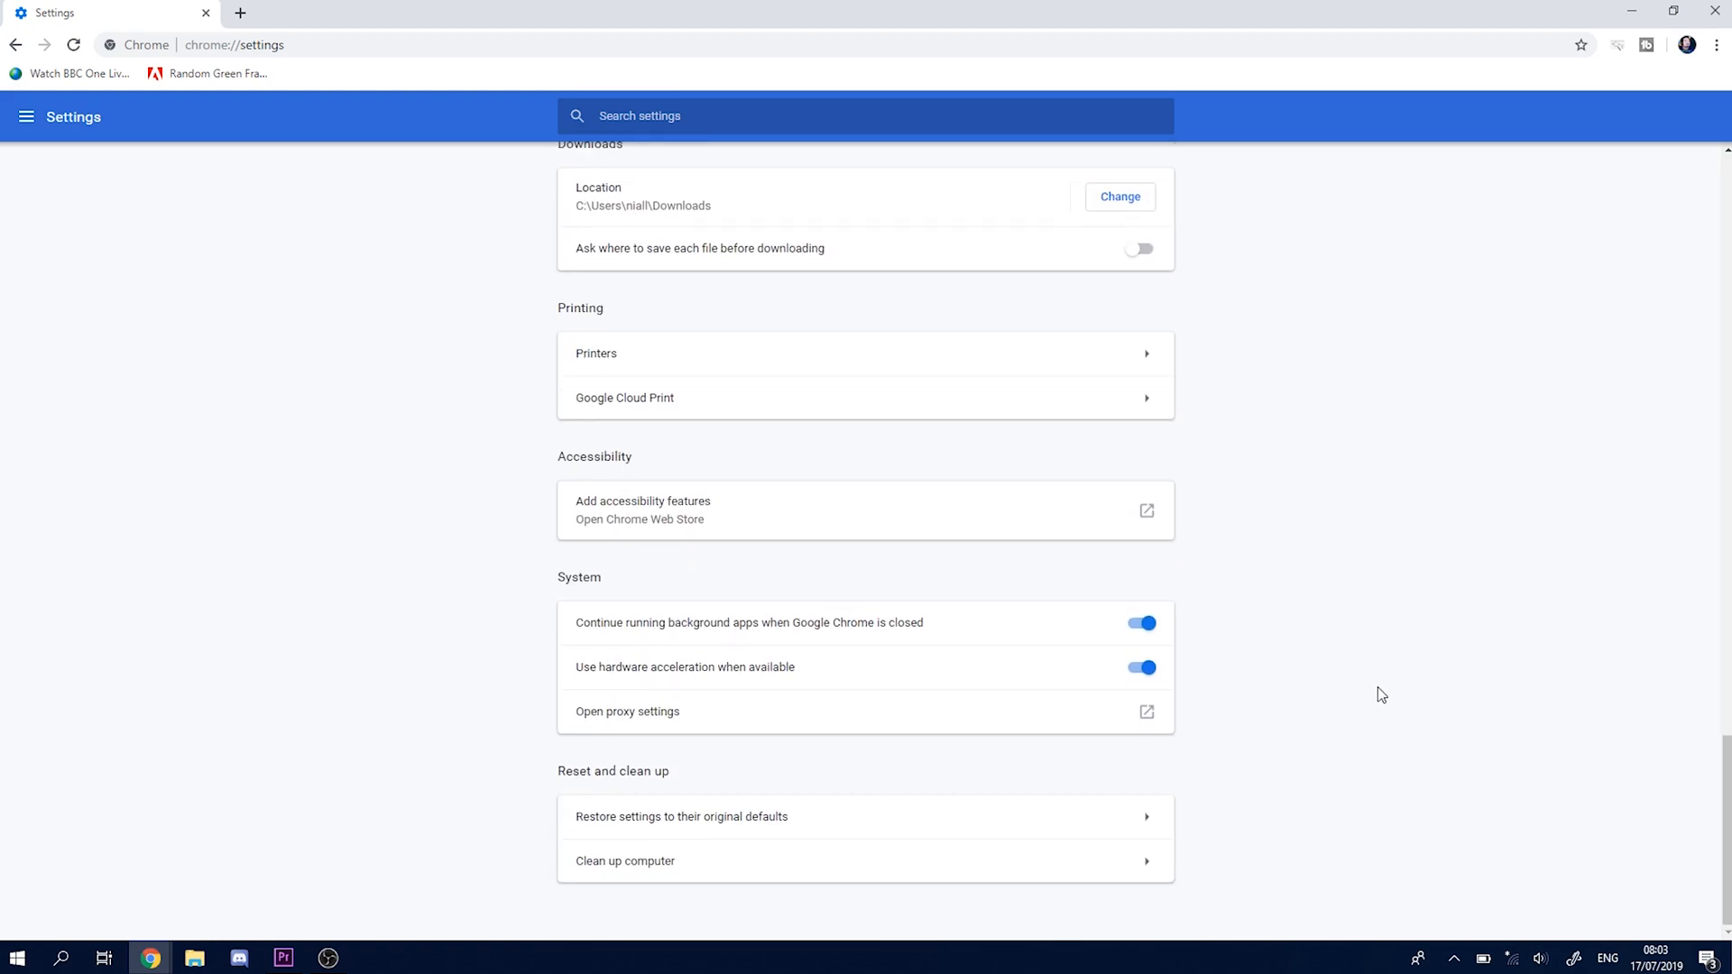
pyautogui.moveTo(555, 586)
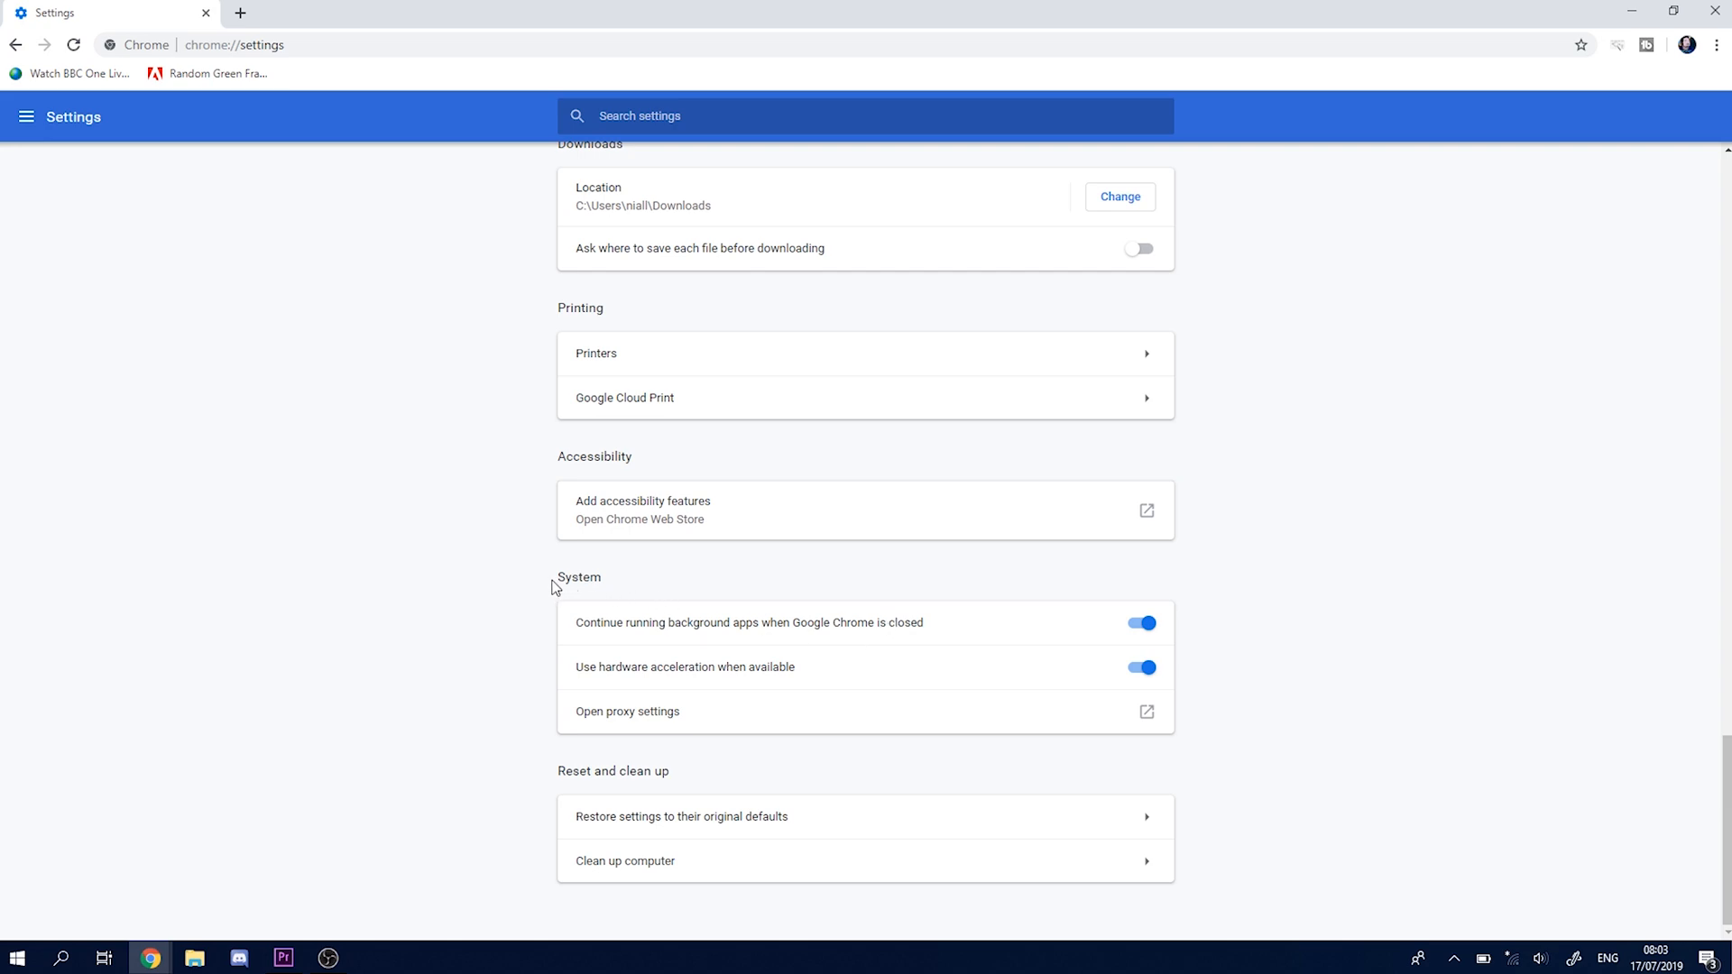
pyautogui.moveTo(732, 673)
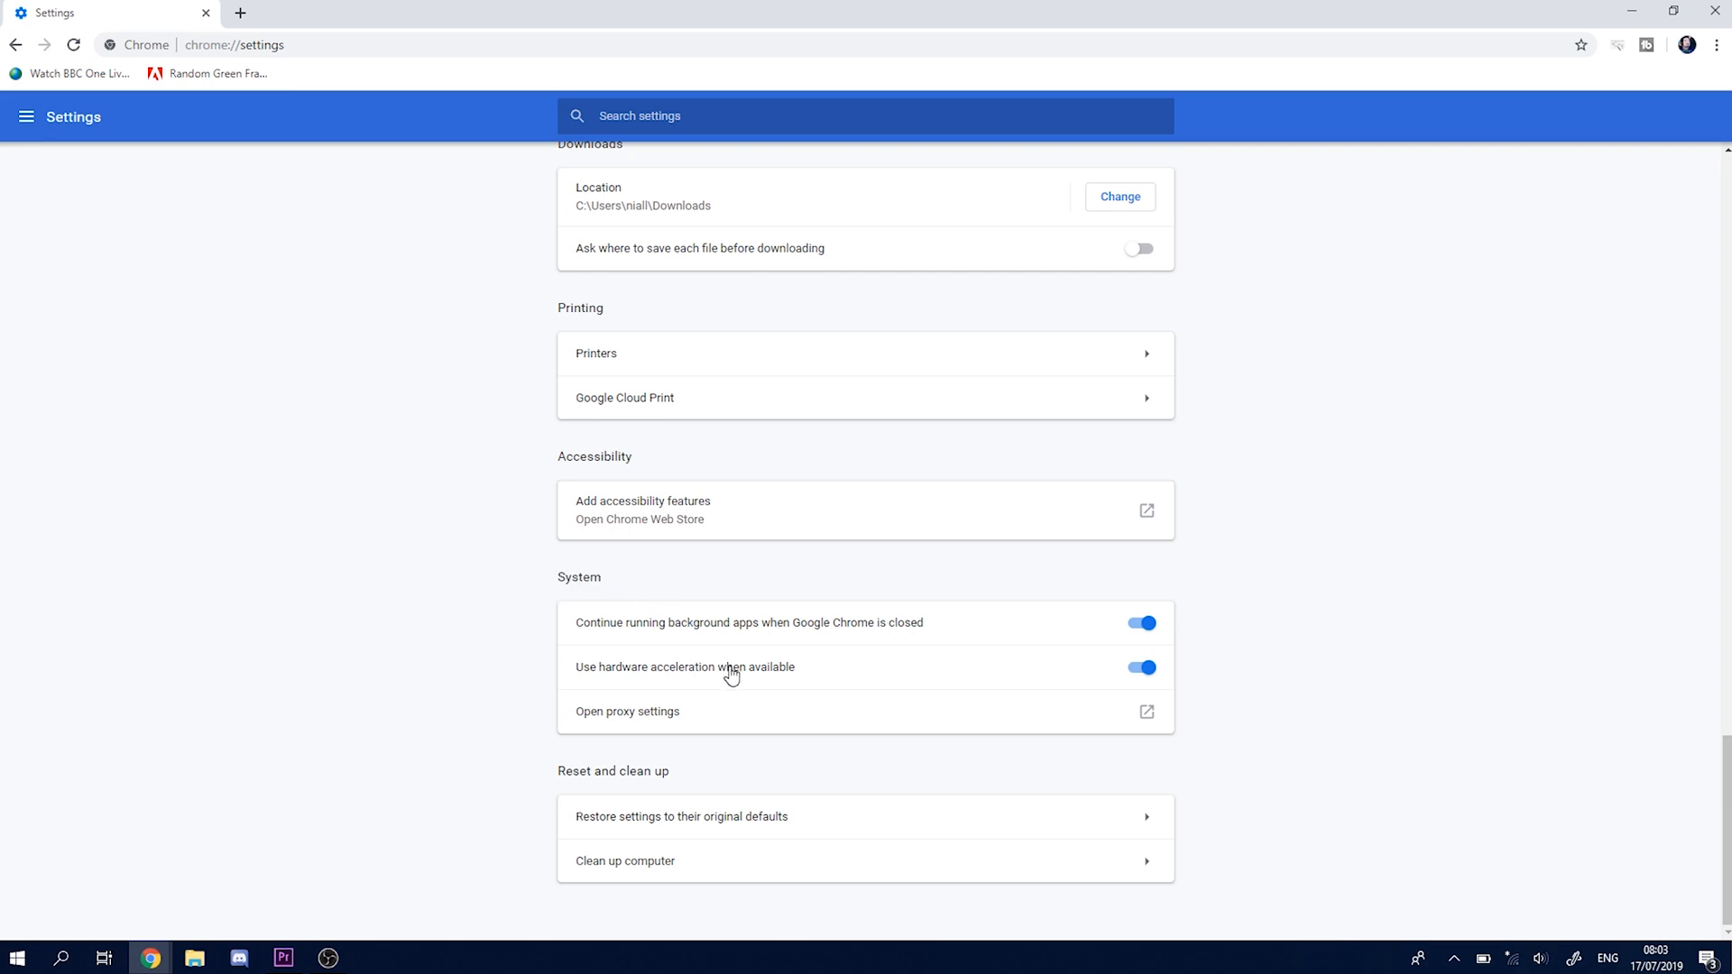
pyautogui.moveTo(1151, 683)
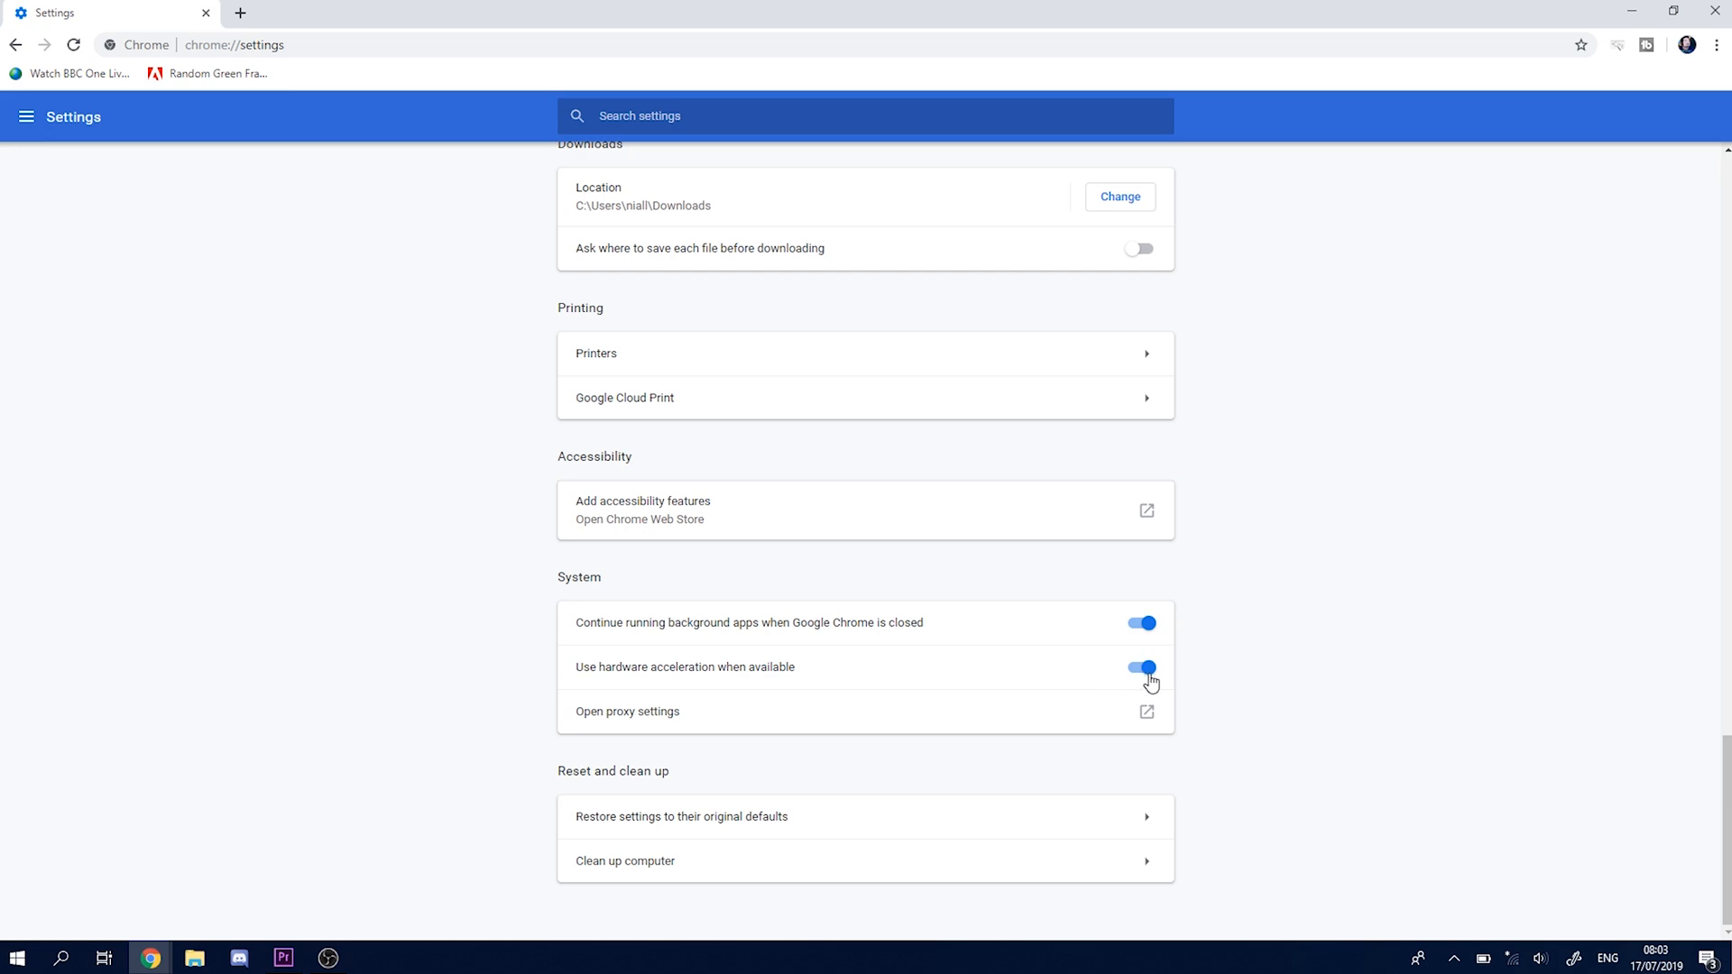
pyautogui.click(1141, 668)
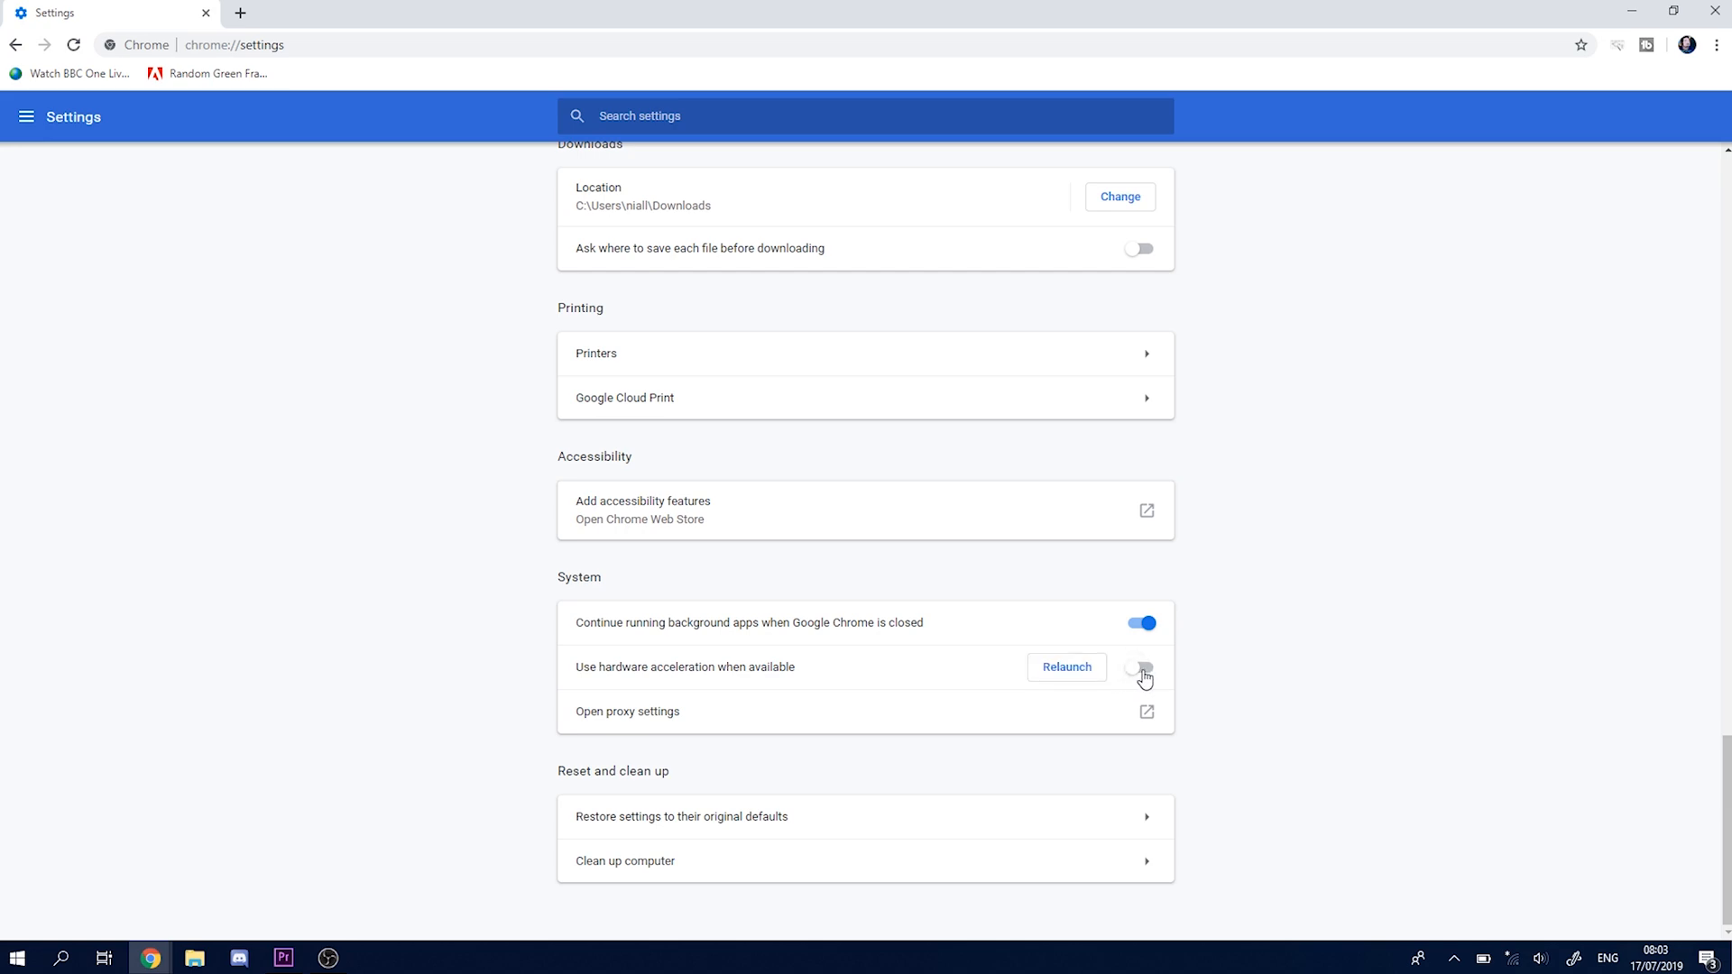